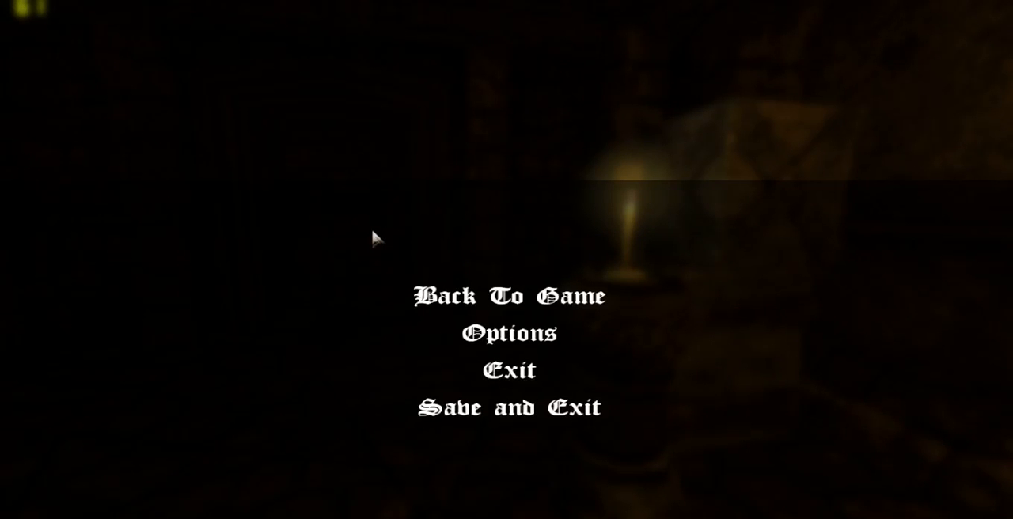
pyautogui.click(509, 298)
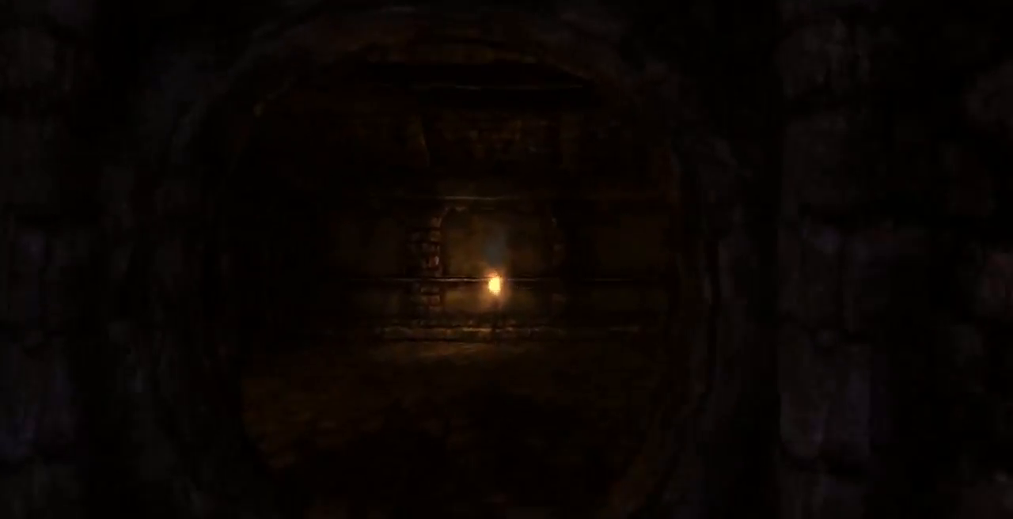
pyautogui.moveTo(506, 260)
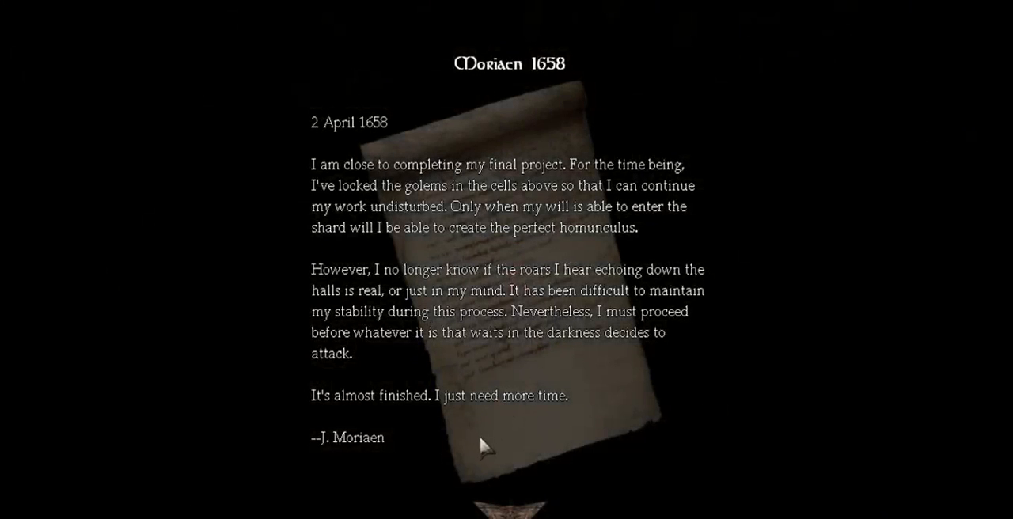
pyautogui.moveTo(493, 503)
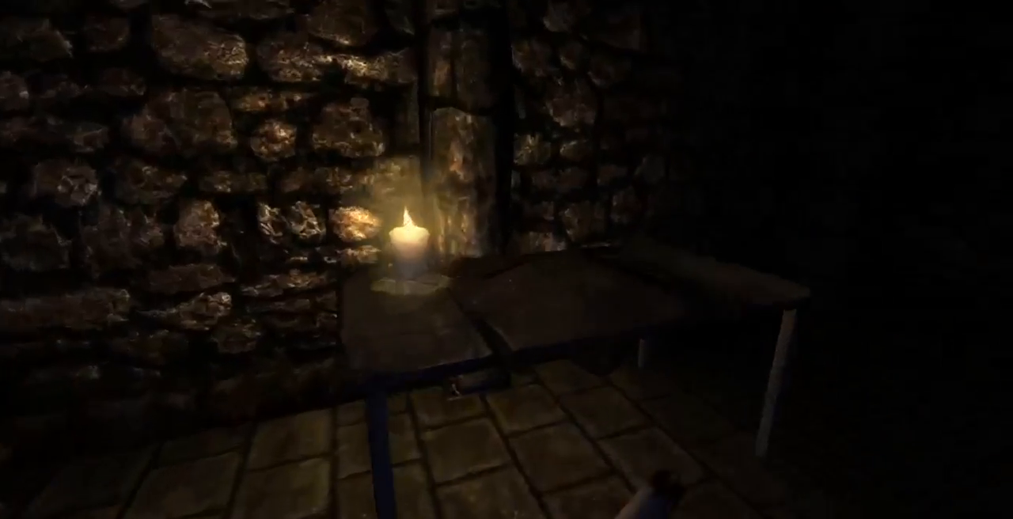
pyautogui.moveTo(507, 260)
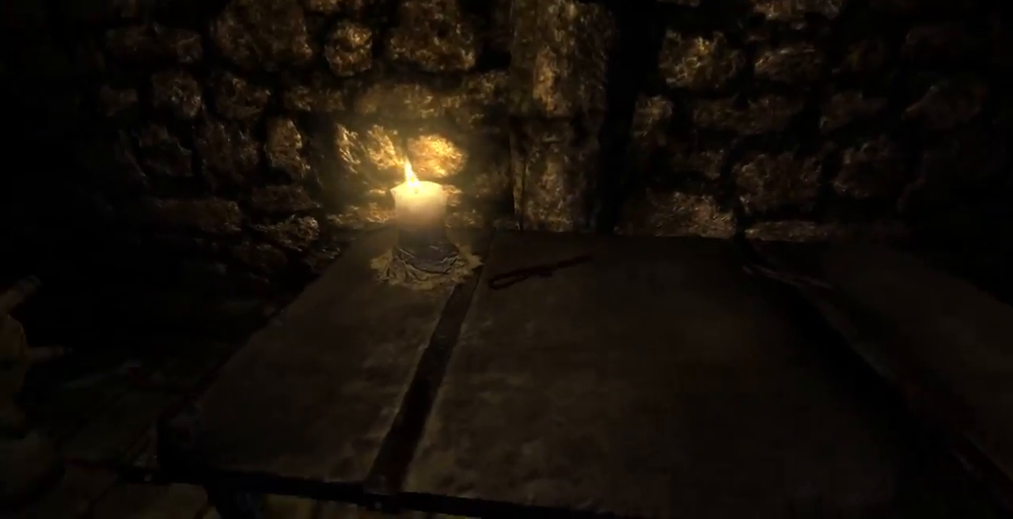
pyautogui.press('tab')
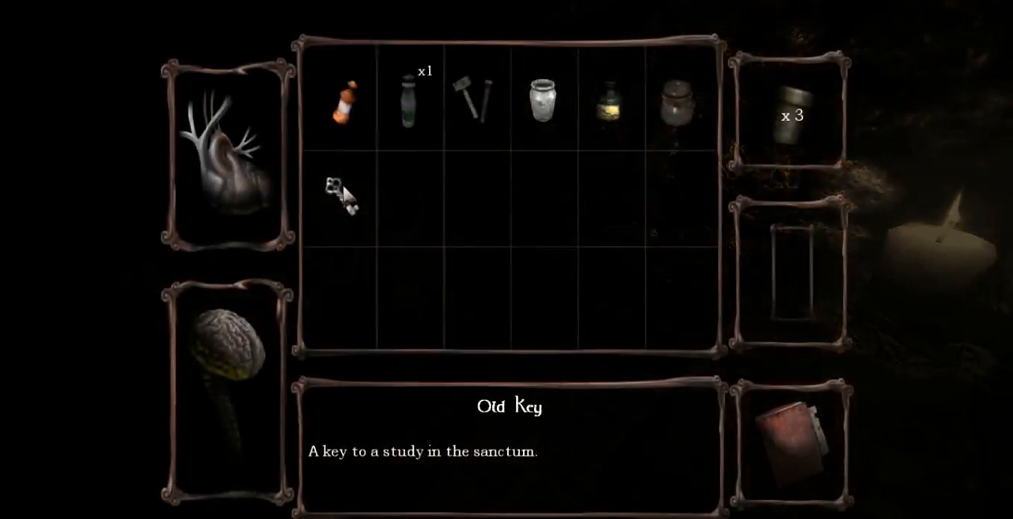
pyautogui.moveTo(408, 98)
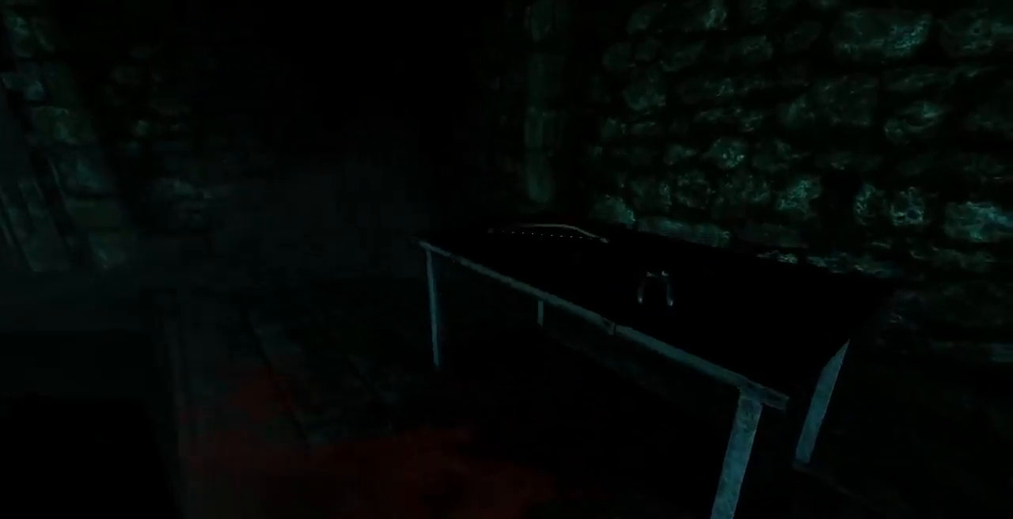
pyautogui.press('Tab')
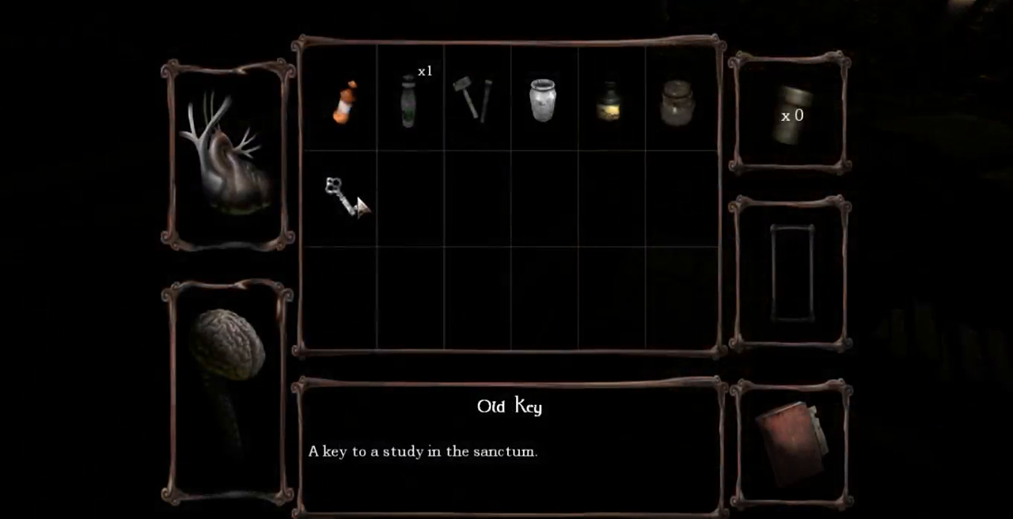
pyautogui.moveTo(541, 99)
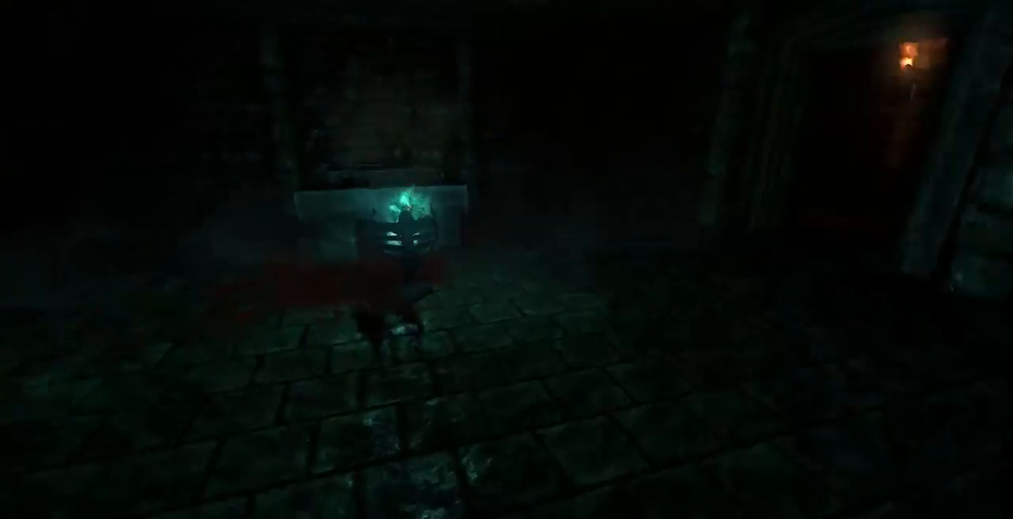
pyautogui.press('Tab')
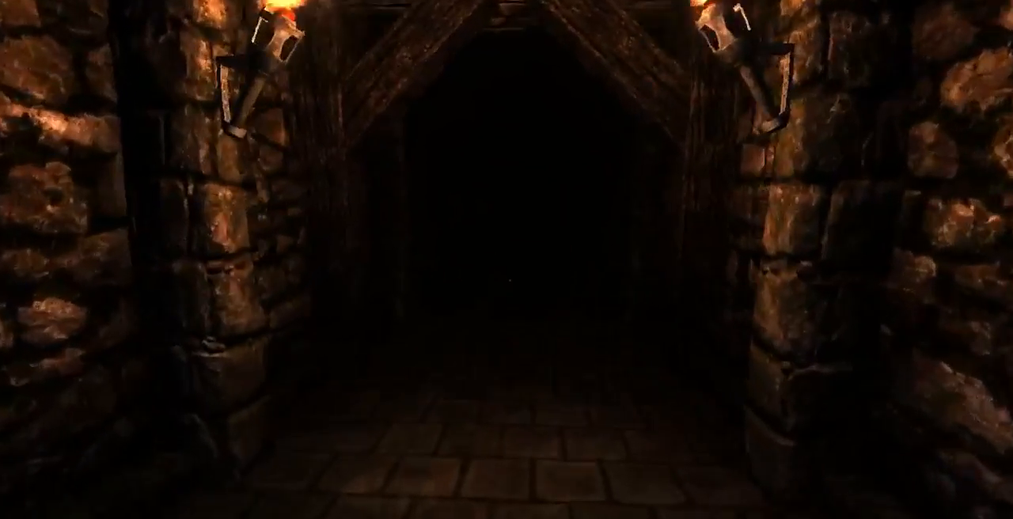
pyautogui.press('w')
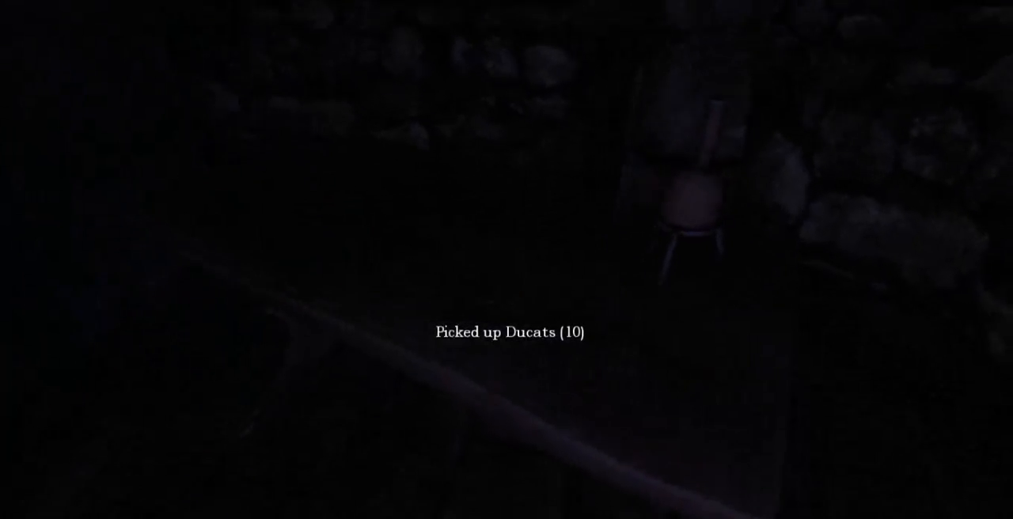
pyautogui.press('tab')
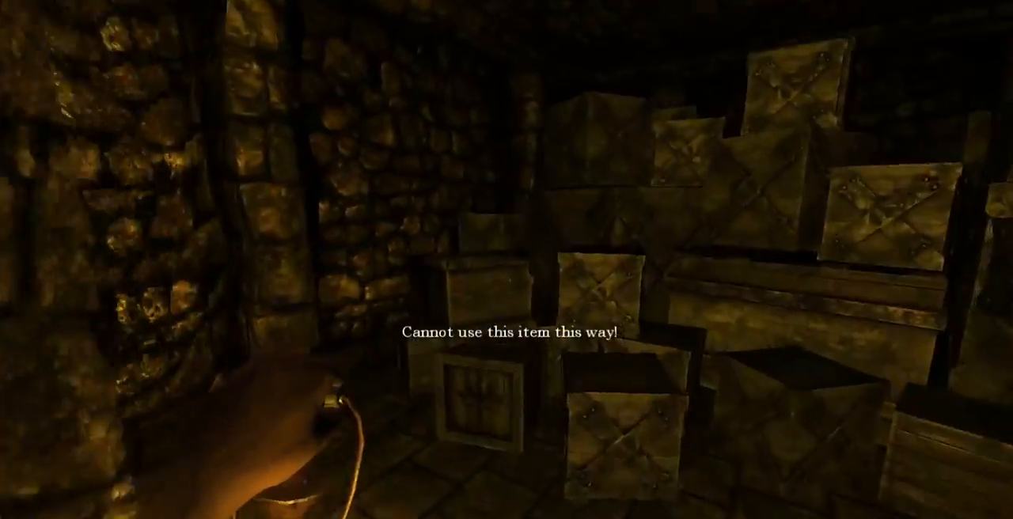
pyautogui.moveTo(506, 259)
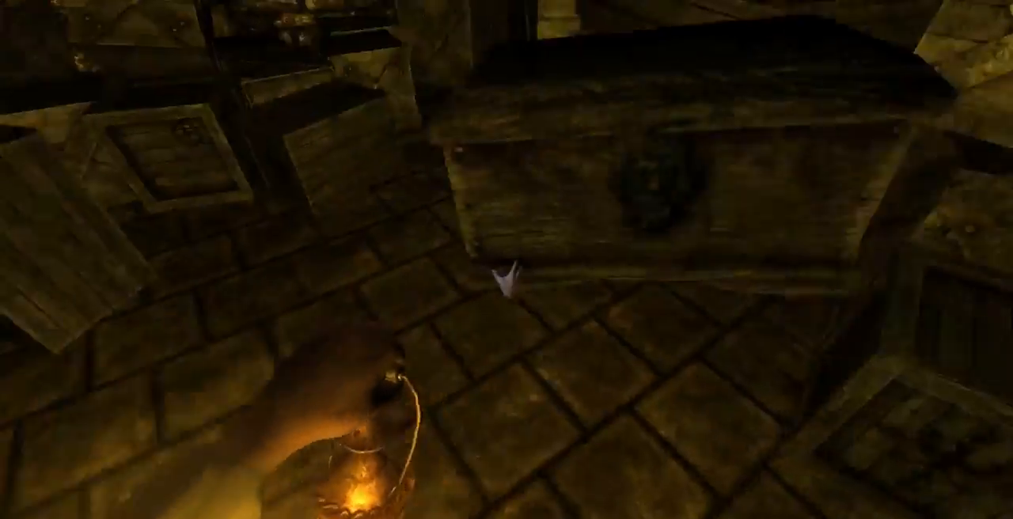
pyautogui.moveTo(507, 260)
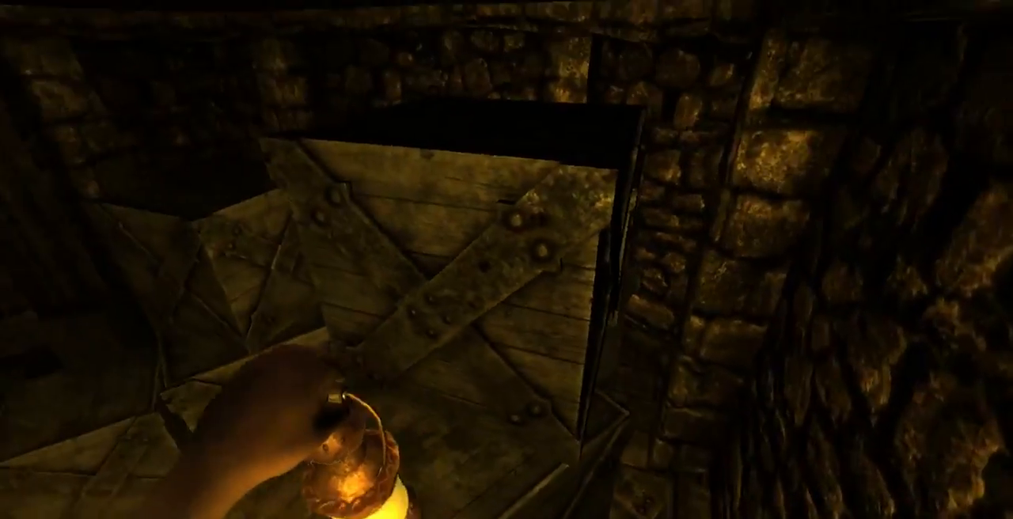
pyautogui.moveTo(506, 260)
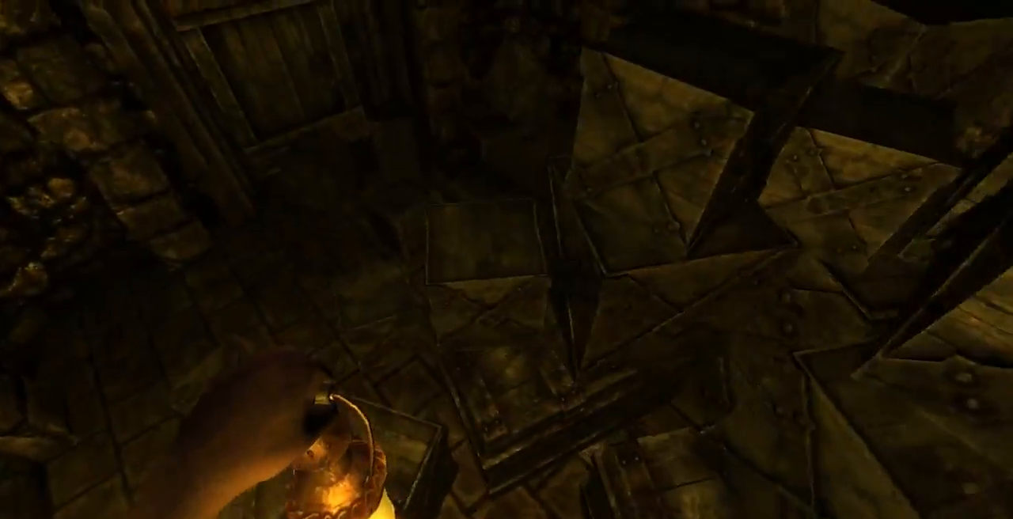
pyautogui.moveTo(507, 260)
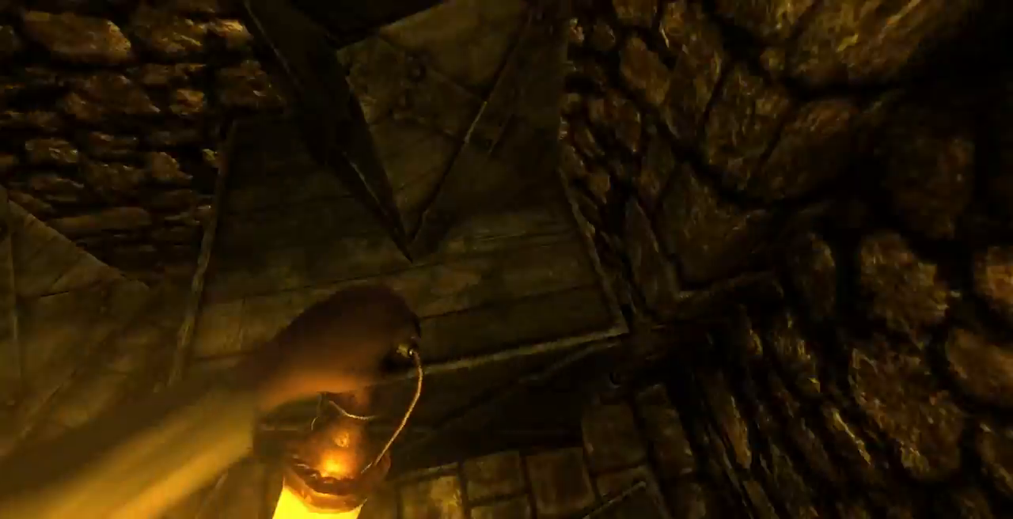
pyautogui.moveTo(506, 259)
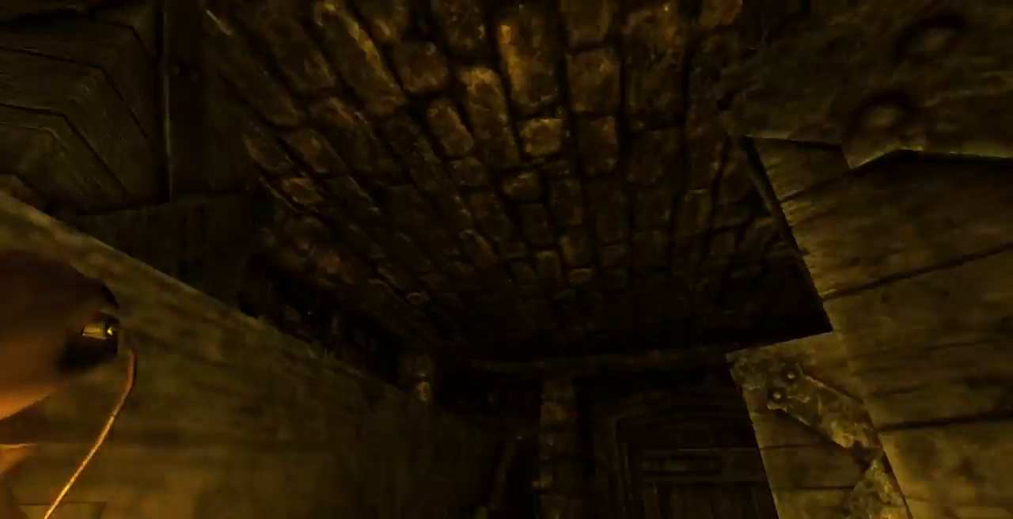
pyautogui.moveTo(506, 260)
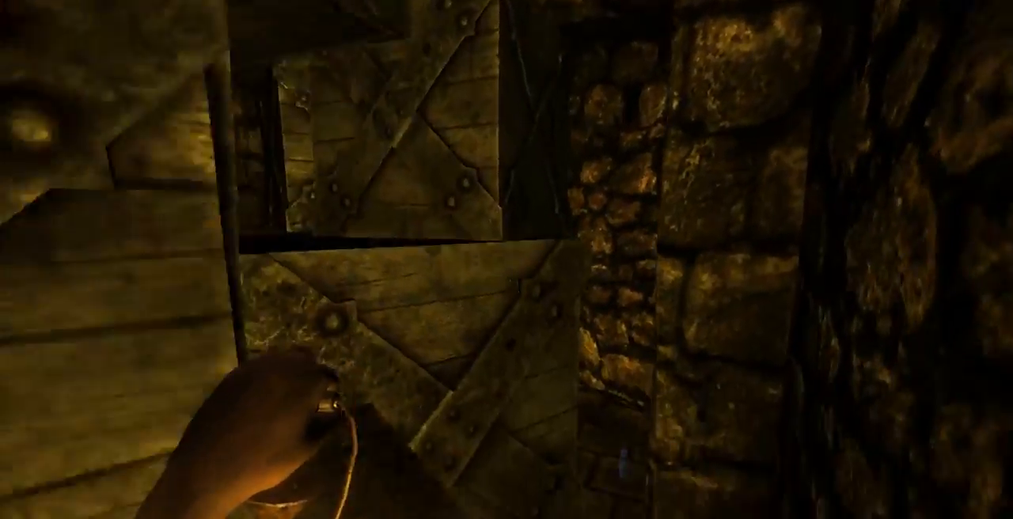
pyautogui.moveTo(506, 259)
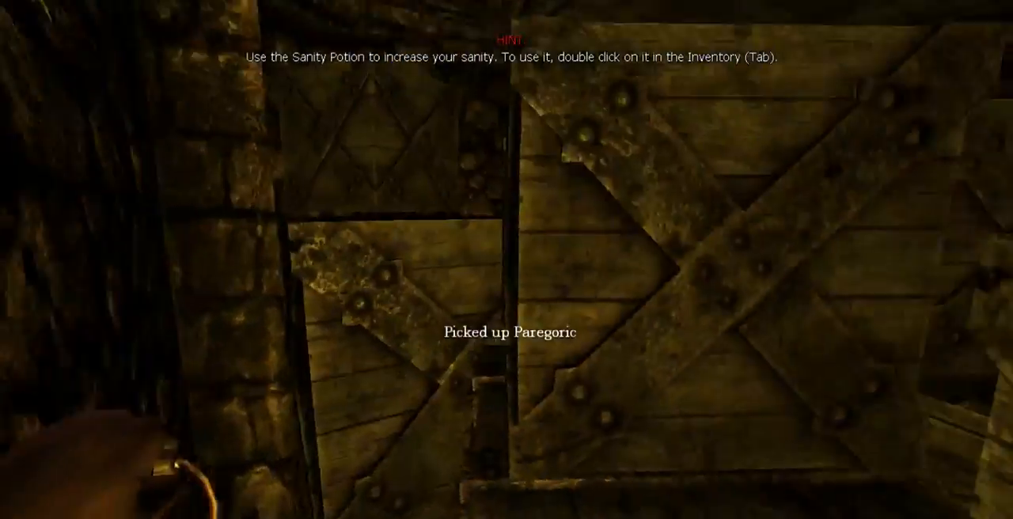
pyautogui.moveTo(506, 259)
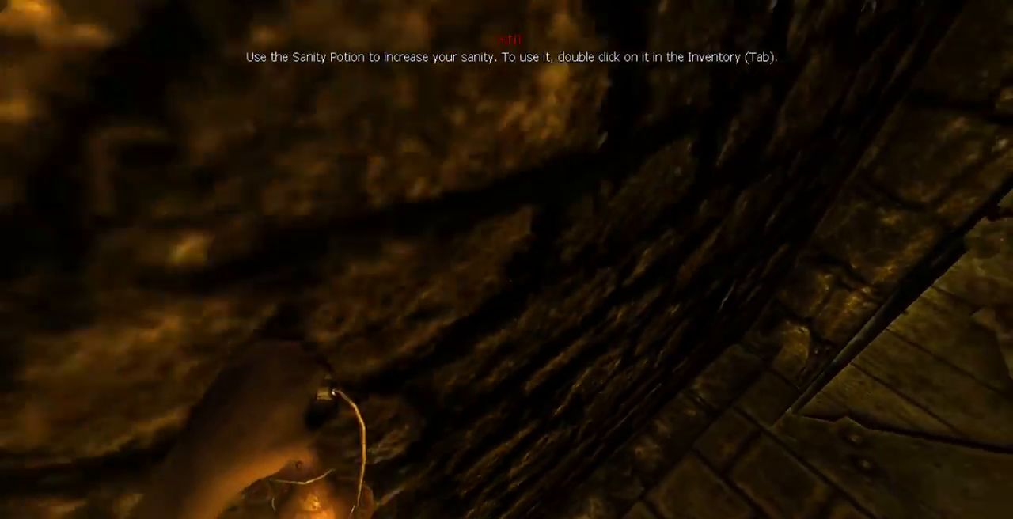
pyautogui.moveTo(507, 260)
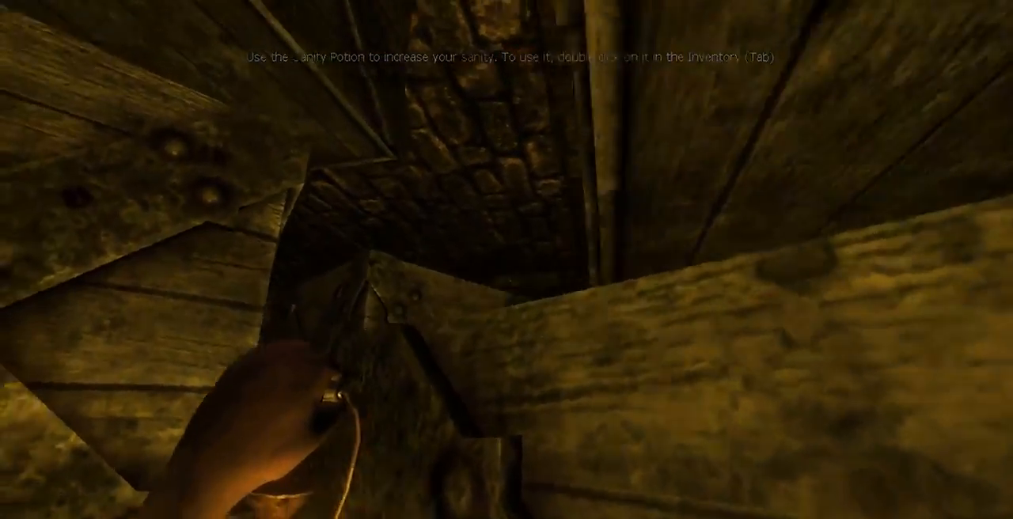
pyautogui.moveTo(506, 259)
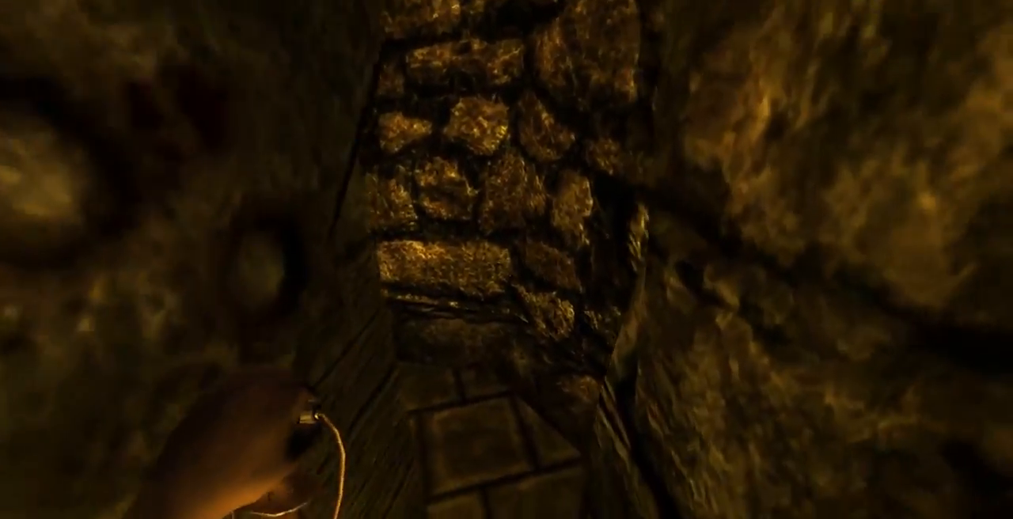
pyautogui.moveTo(506, 260)
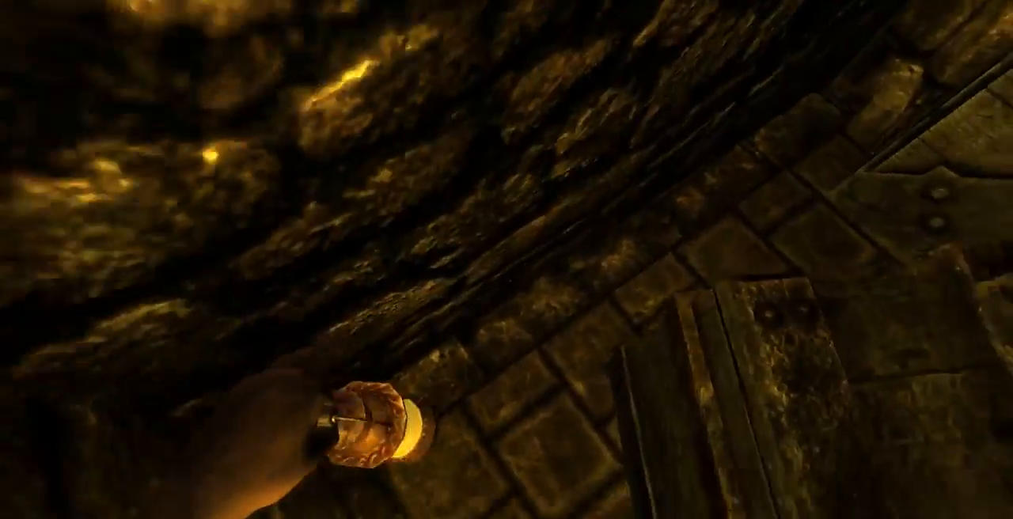
pyautogui.moveTo(506, 260)
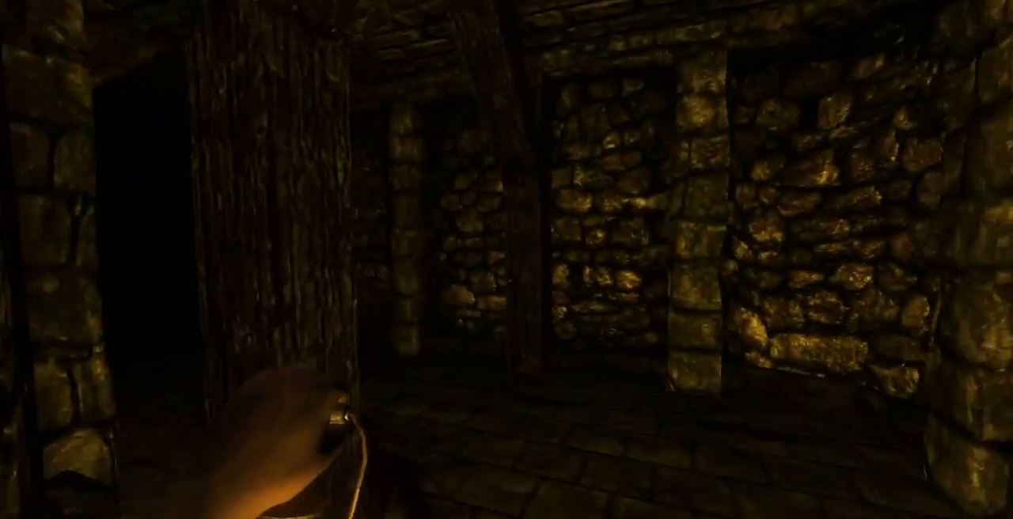
pyautogui.press('Tab')
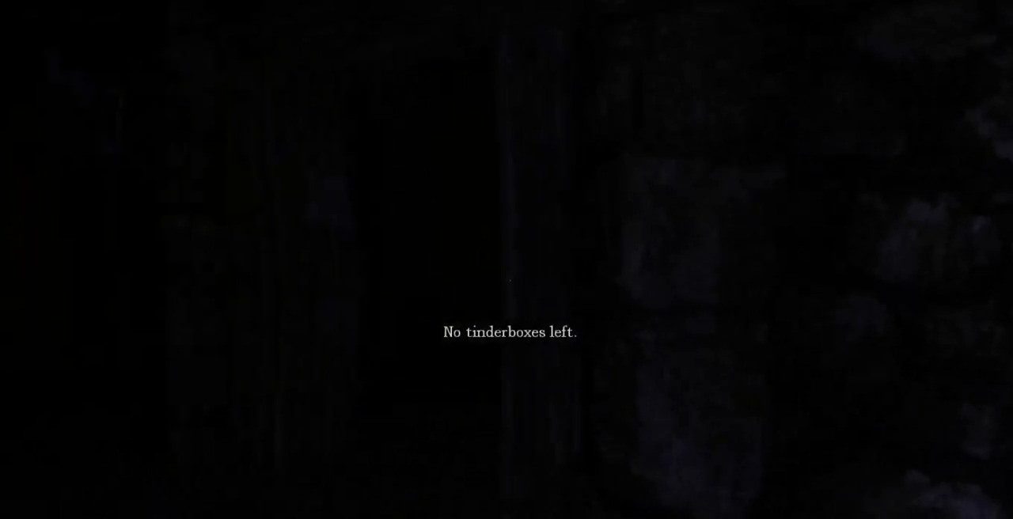
pyautogui.press('Tab')
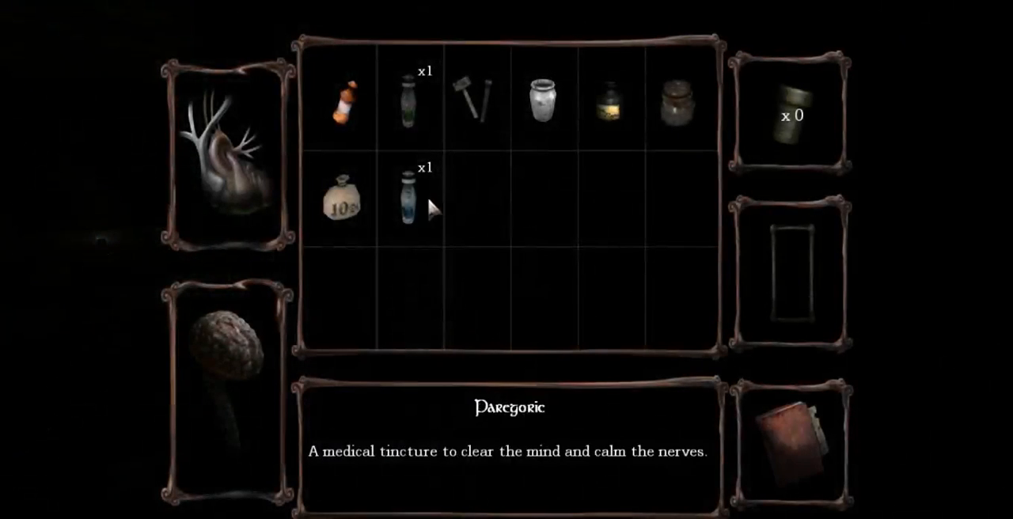
pyautogui.click(408, 198)
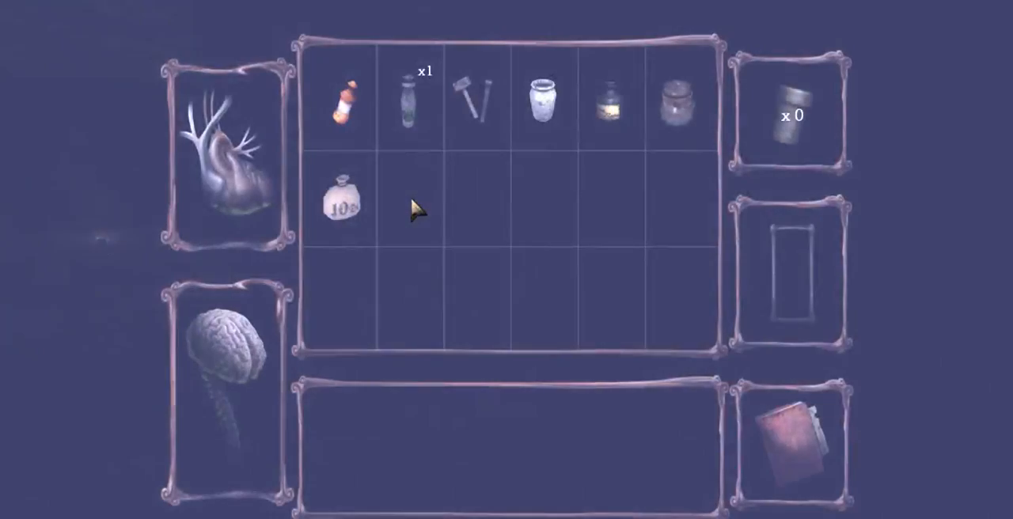
pyautogui.moveTo(342, 203)
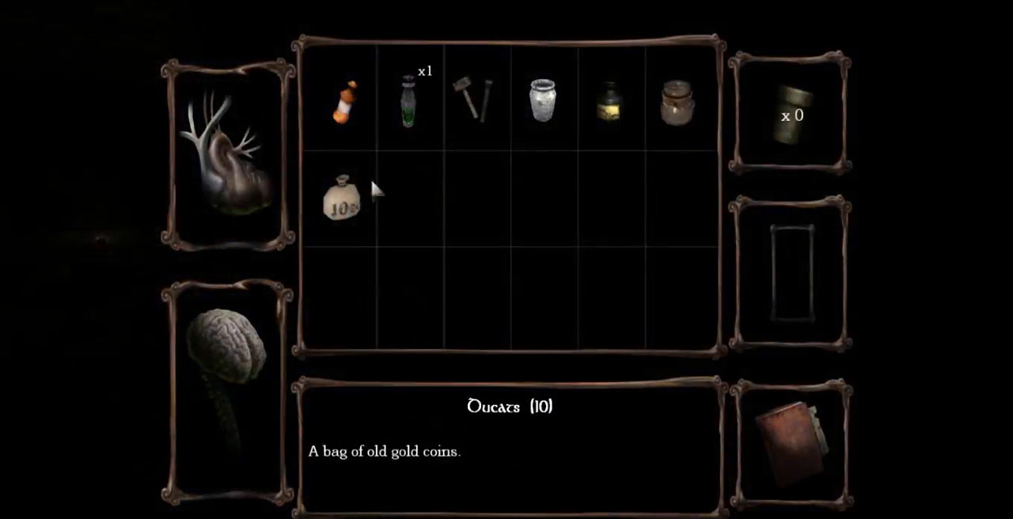
pyautogui.moveTo(541, 98)
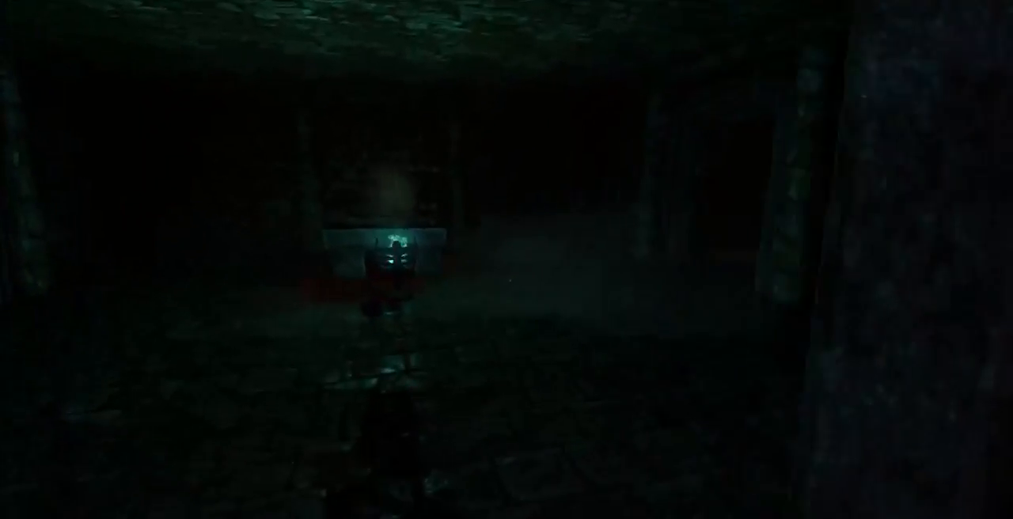
pyautogui.moveTo(506, 260)
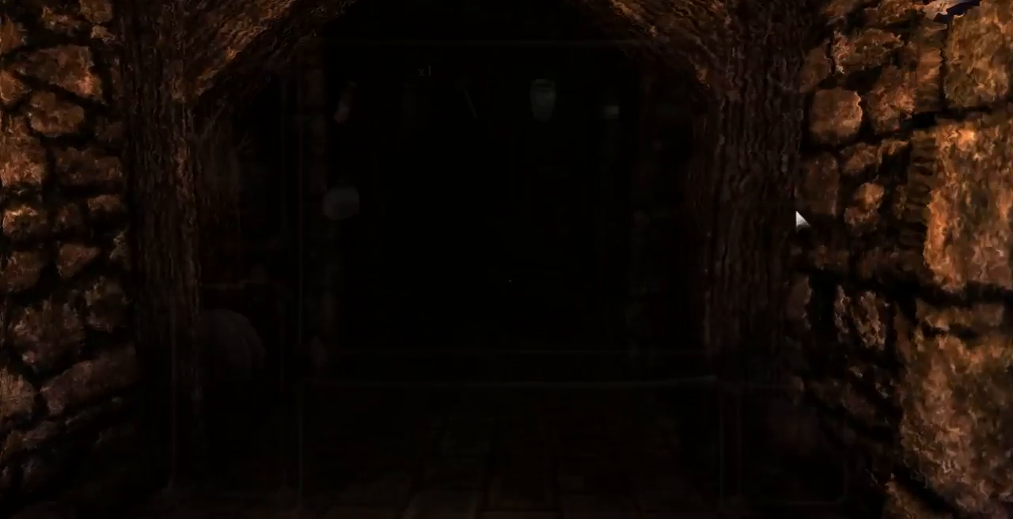
pyautogui.press('tab')
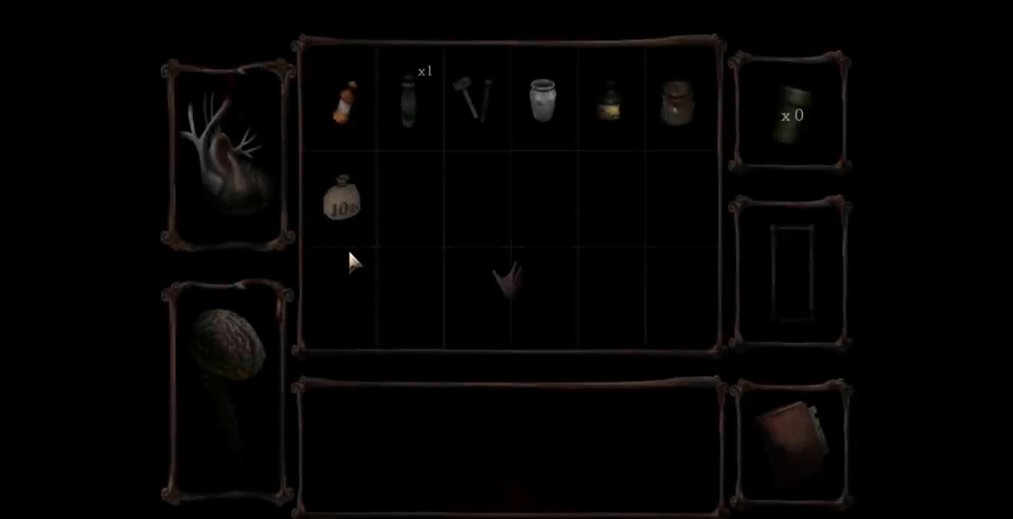
pyautogui.moveTo(472, 95)
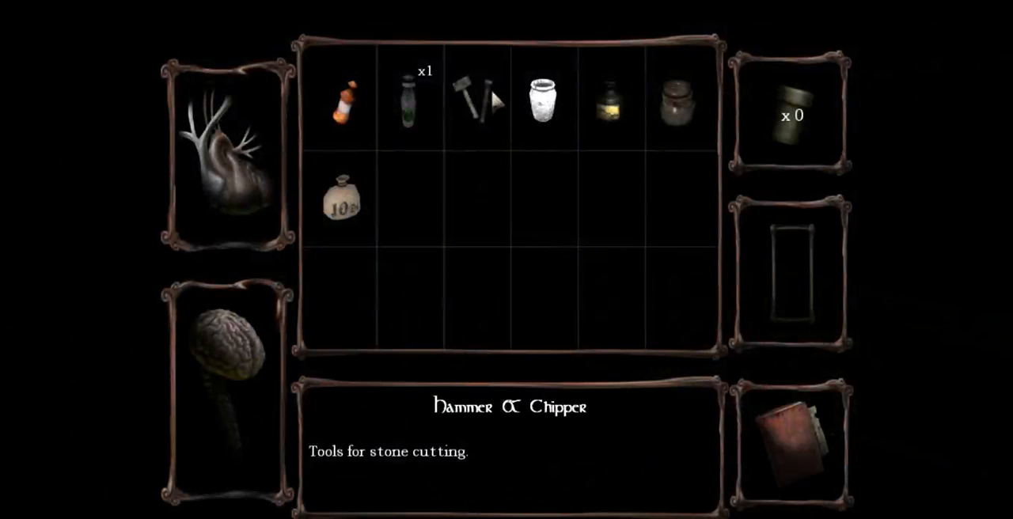
pyautogui.moveTo(608, 103)
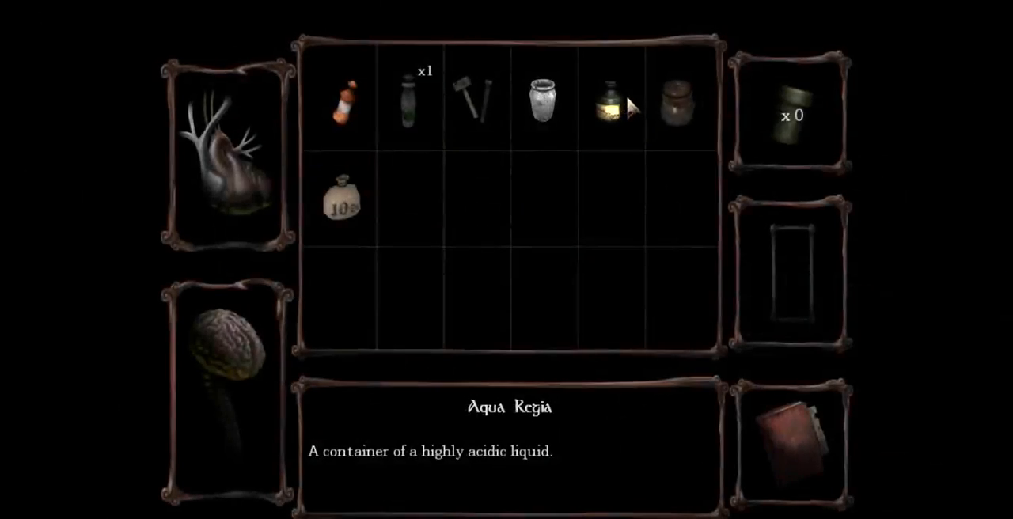